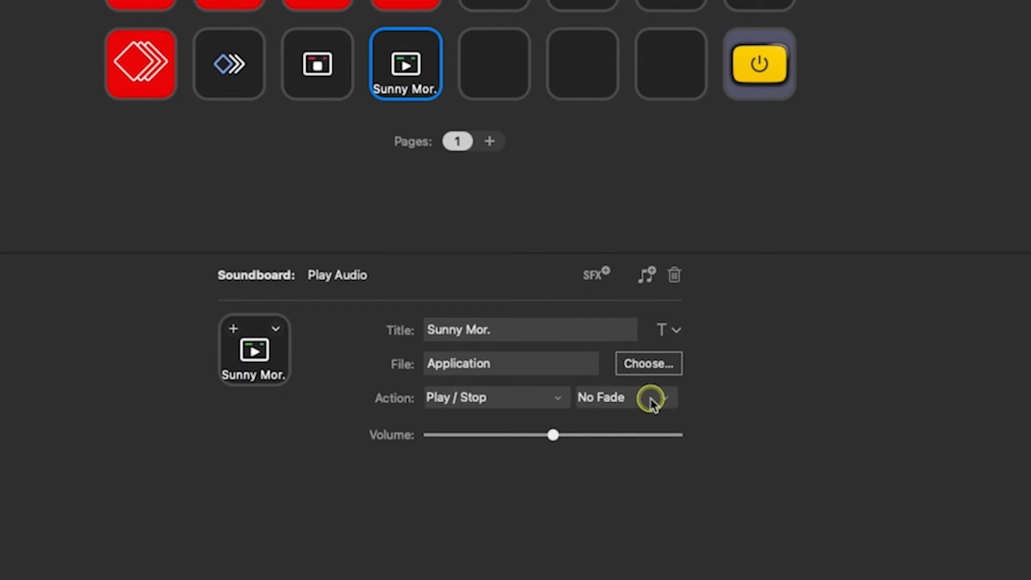
# Step: Keep the audio playing with no fade, then inspect the red multi-action key's chained actions
pyautogui.click(625, 397)
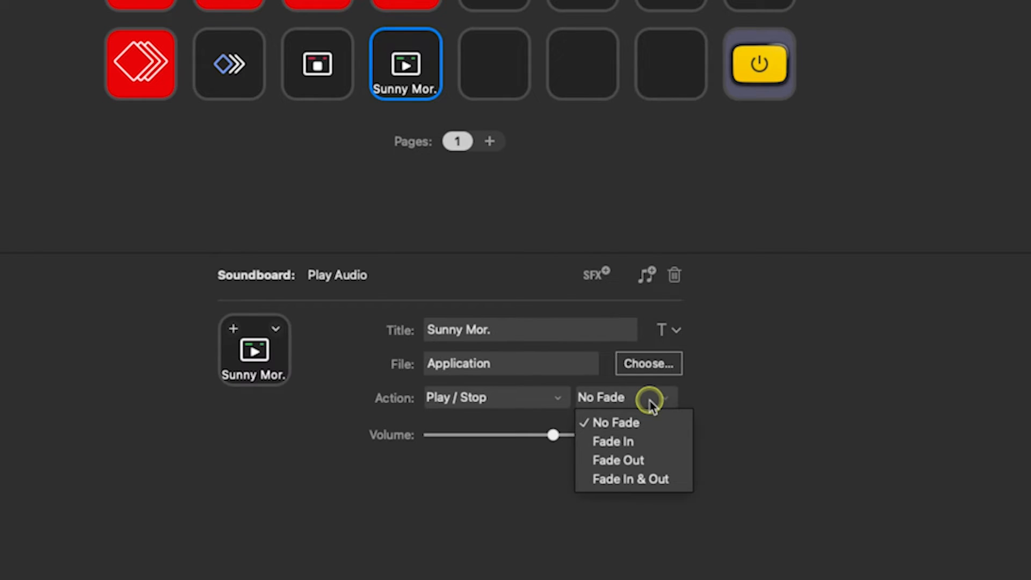
pyautogui.click(631, 479)
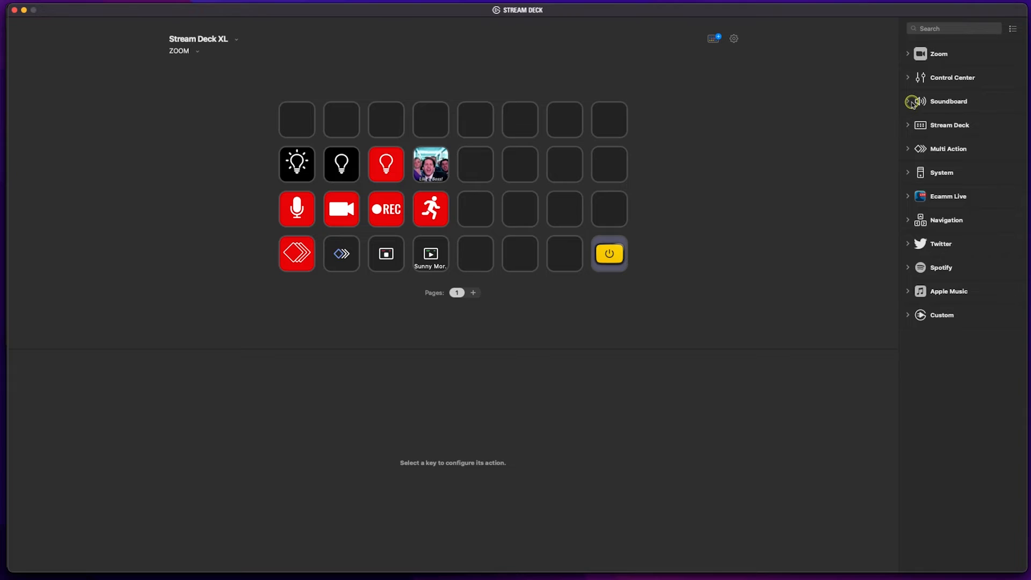
pyautogui.moveTo(914, 160)
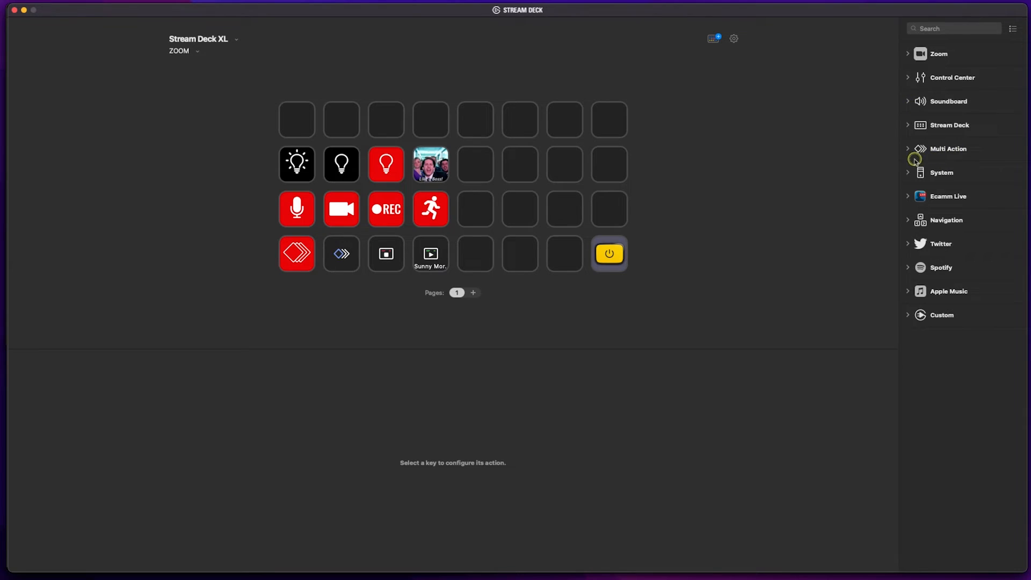
pyautogui.moveTo(944, 146)
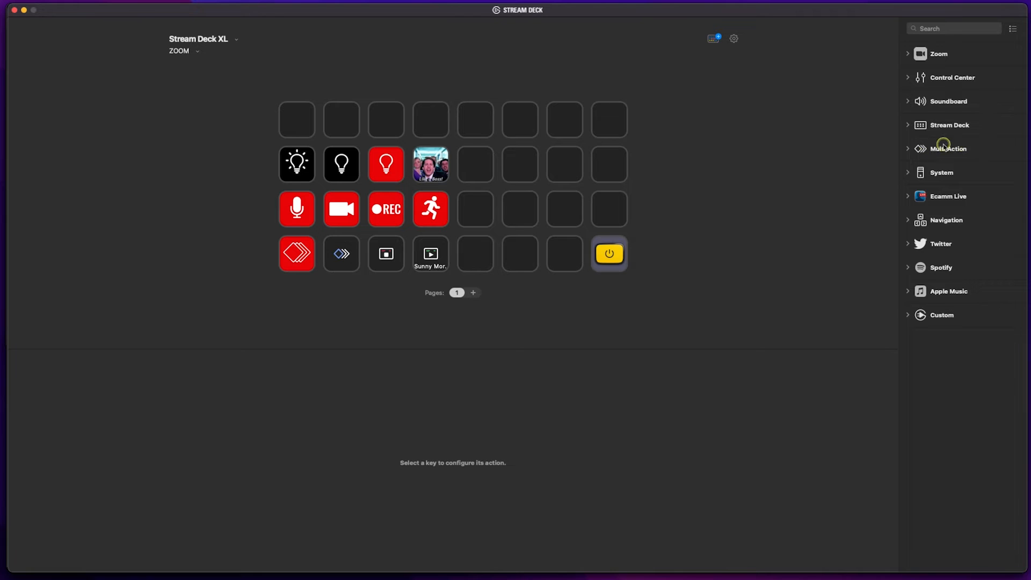
pyautogui.moveTo(945, 146)
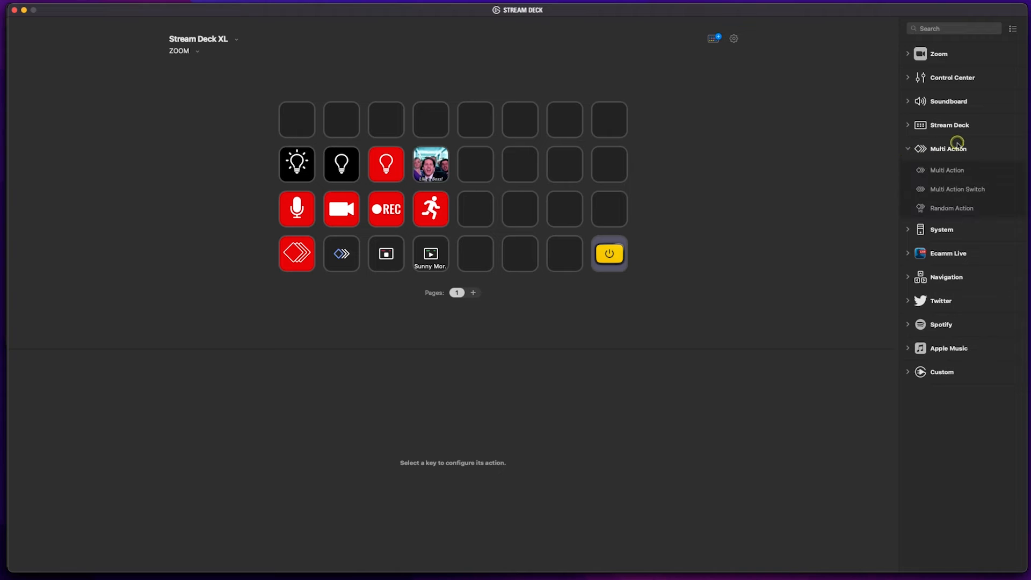
pyautogui.moveTo(1000, 166)
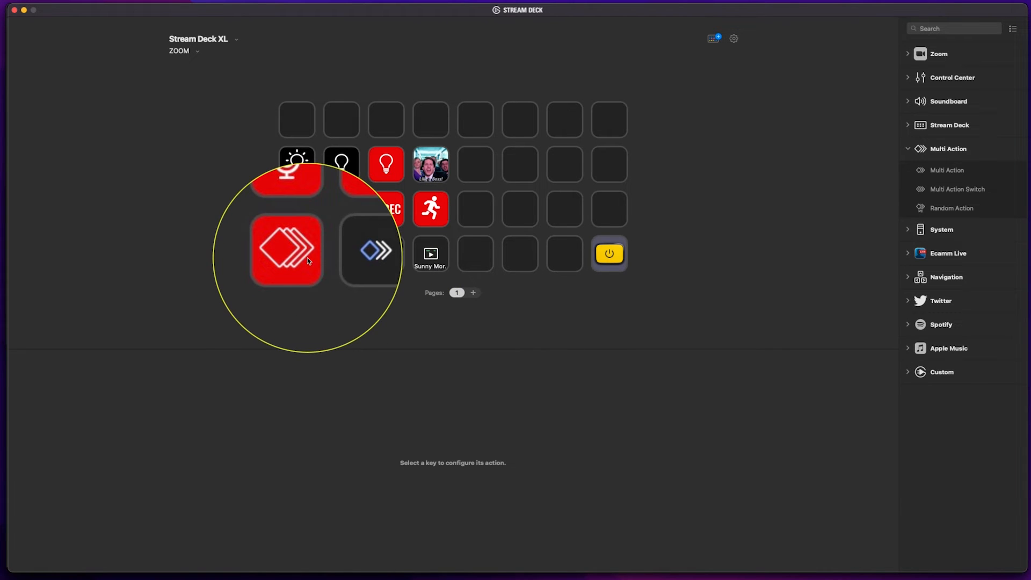
pyautogui.click(286, 249)
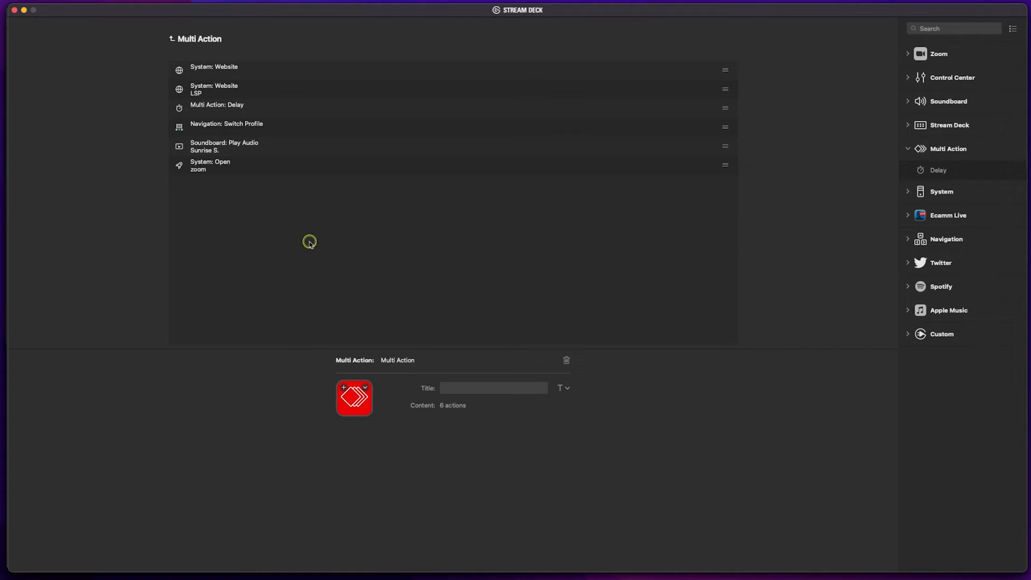
pyautogui.moveTo(251, 168)
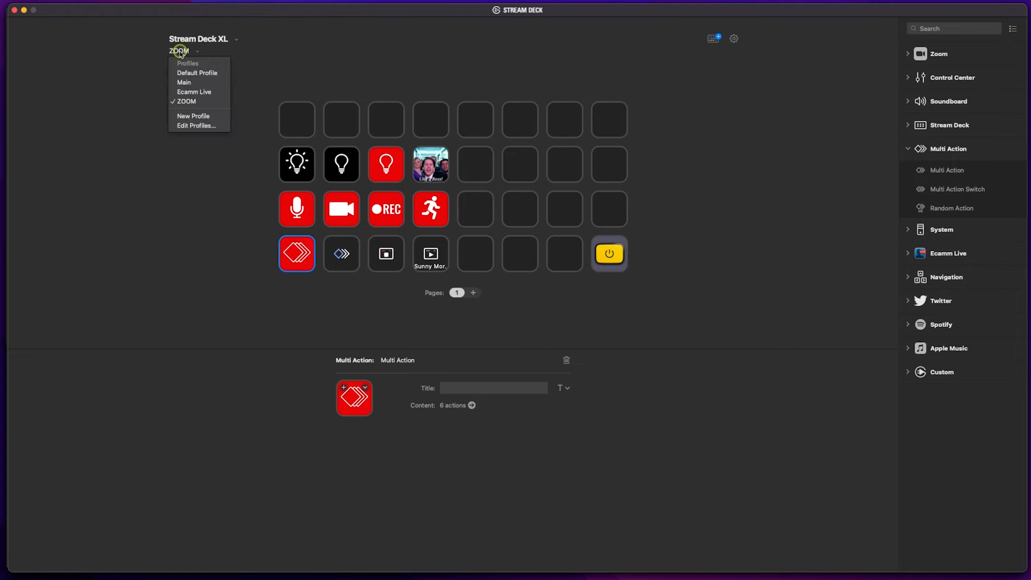
# Step: Stay on the ZOOM profile while placing the new multi action on the chevron key
pyautogui.click(198, 73)
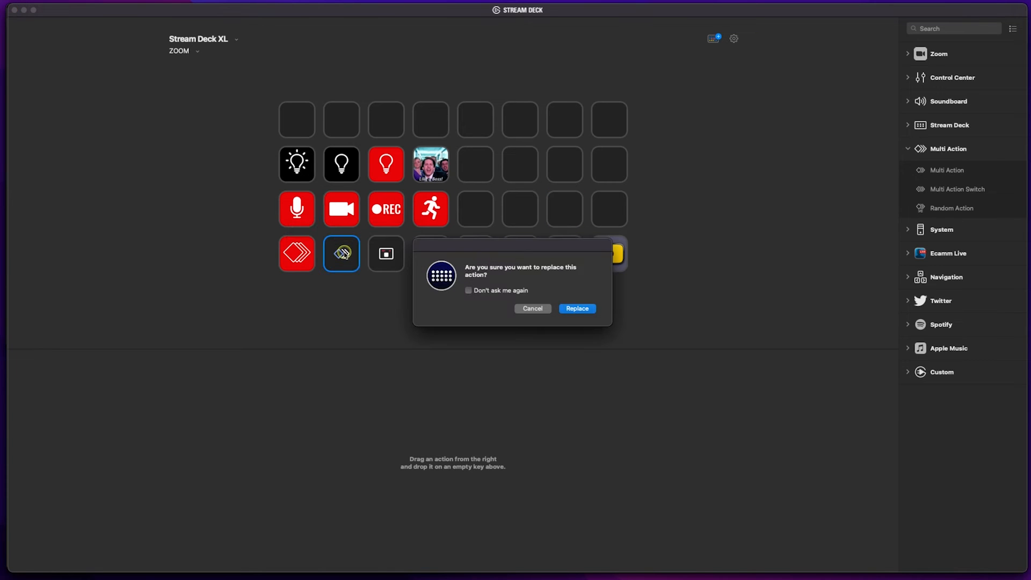
# Step: Confirm replacing the chevron key's action and expand the System actions category
pyautogui.click(576, 308)
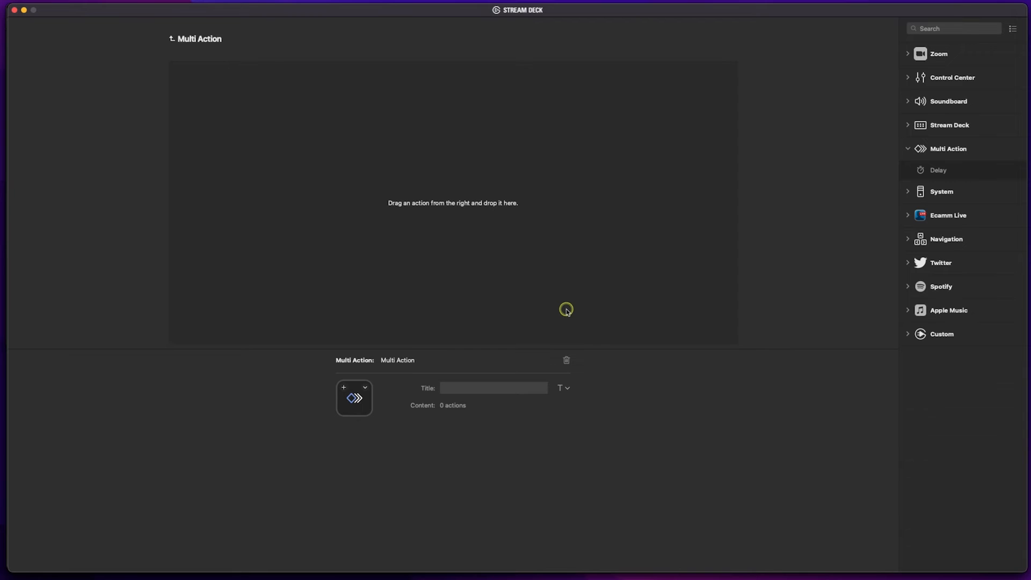
pyautogui.moveTo(566, 211)
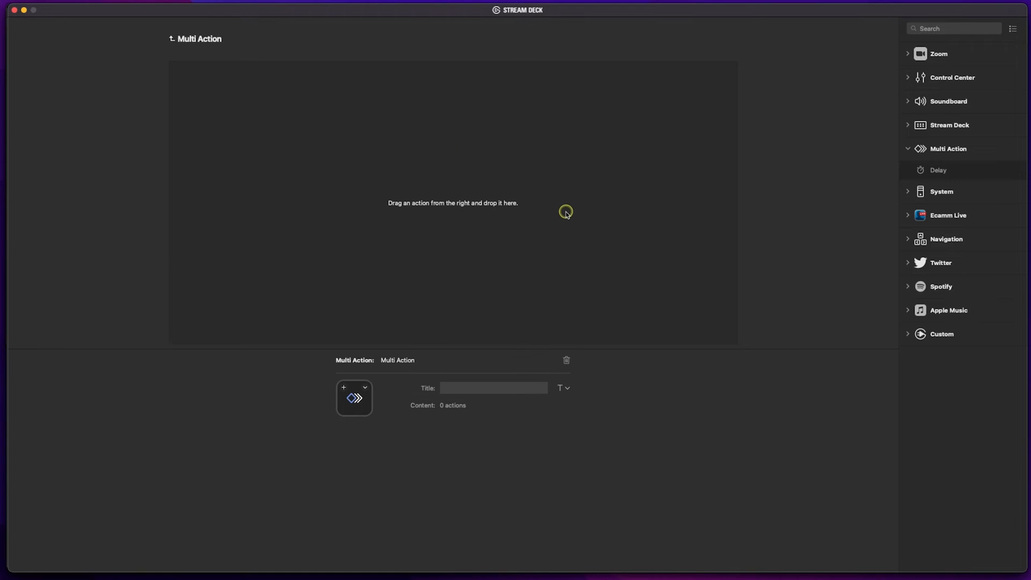
pyautogui.moveTo(566, 214)
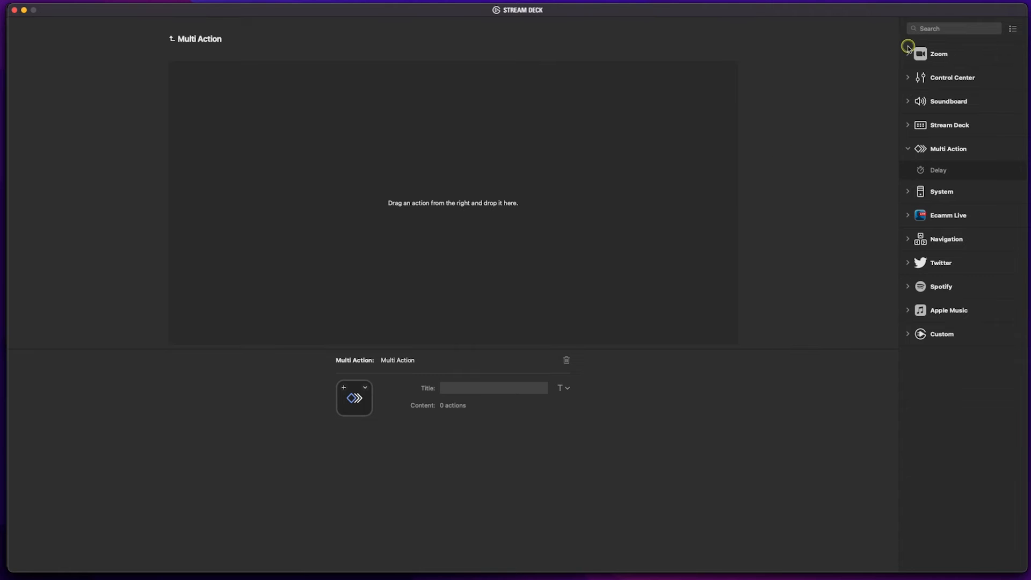
pyautogui.moveTo(948, 149)
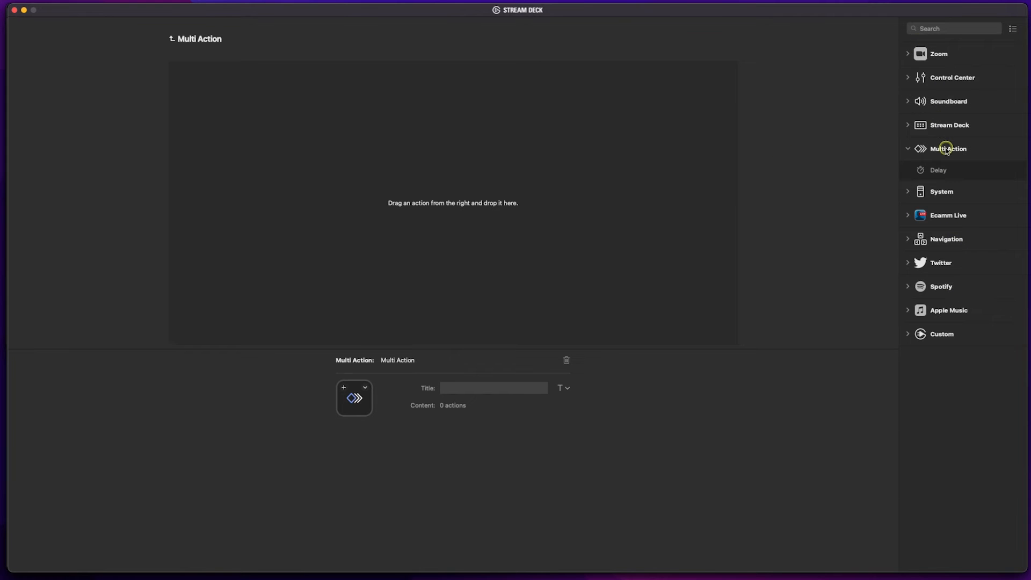
pyautogui.click(941, 192)
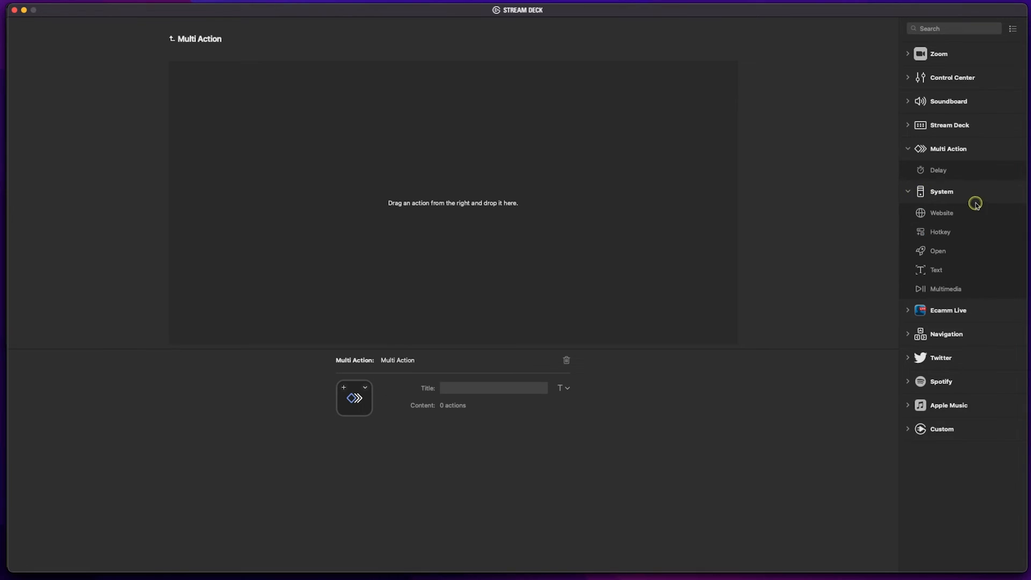
pyautogui.moveTo(953, 210)
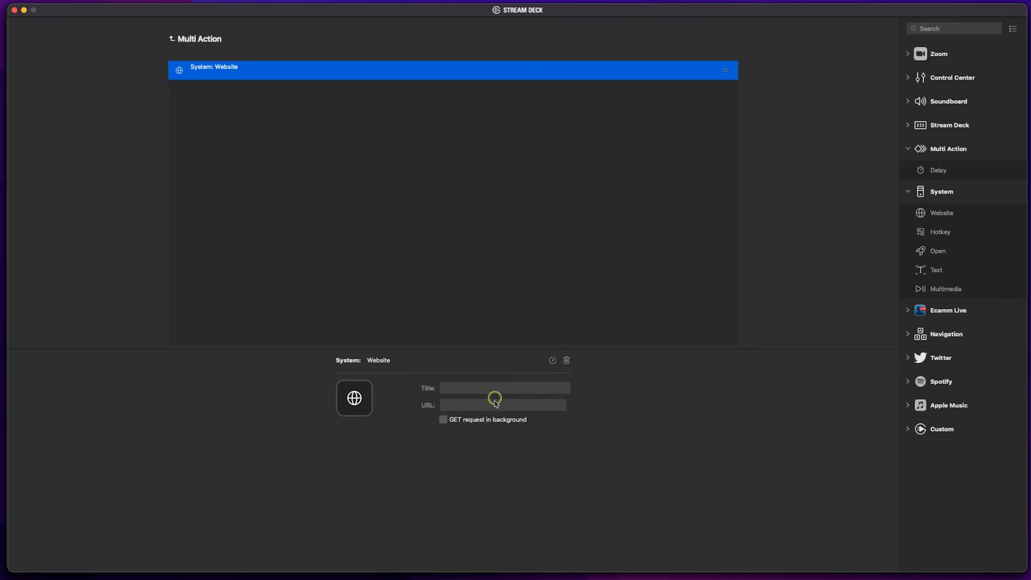
pyautogui.click(500, 405)
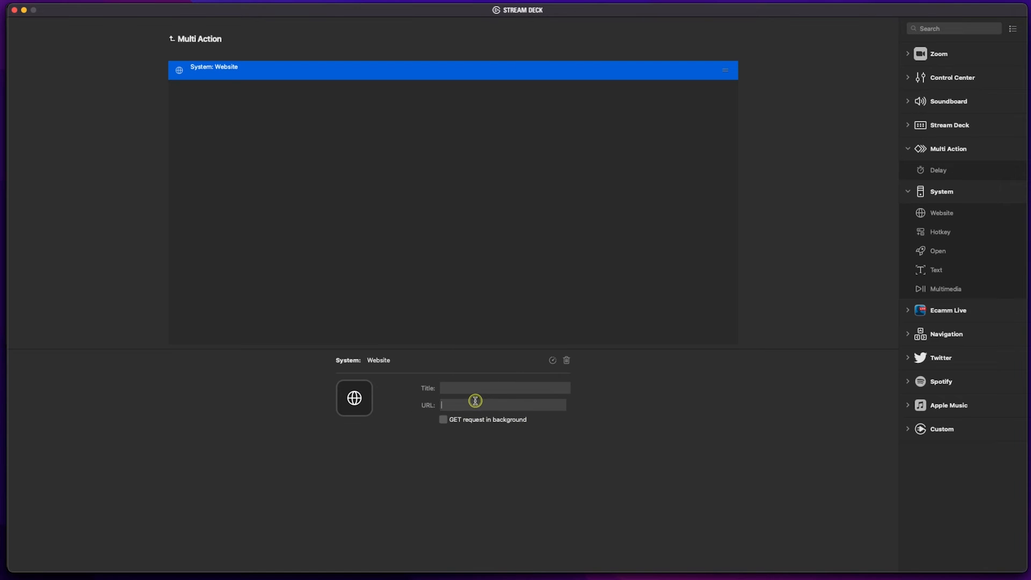
pyautogui.write('www.livestreamingpros.com')
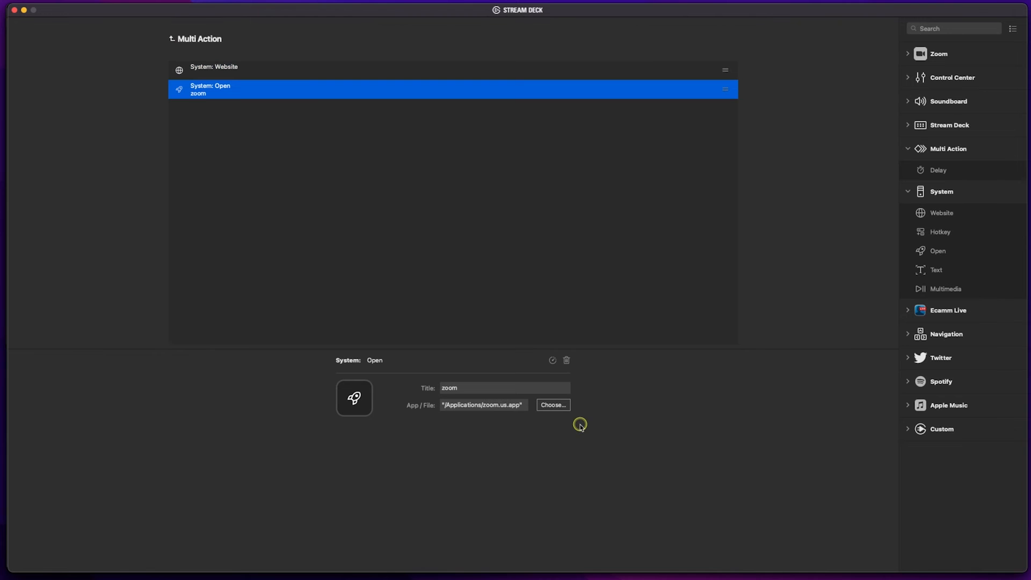
pyautogui.moveTo(905, 103)
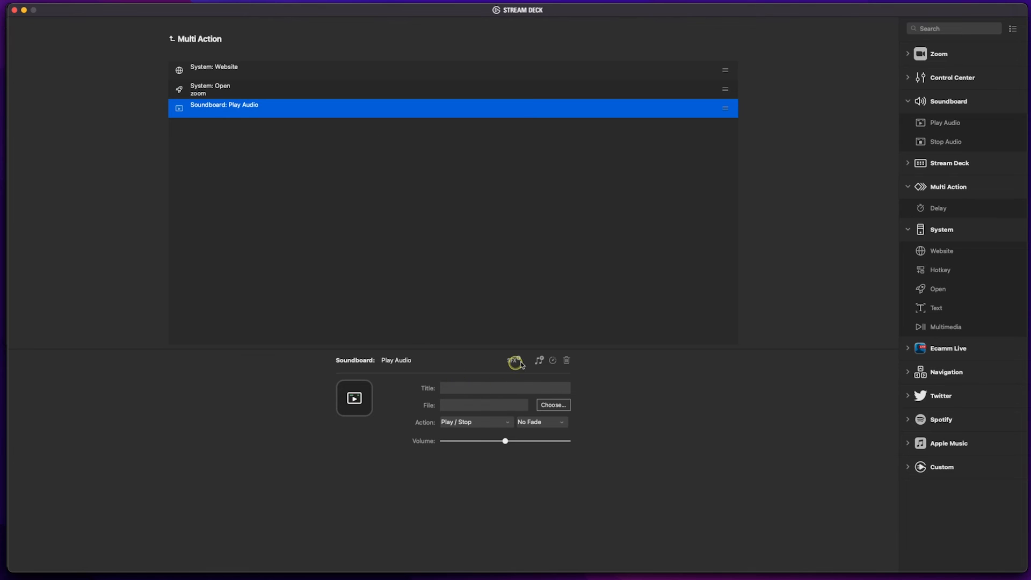
pyautogui.click(552, 405)
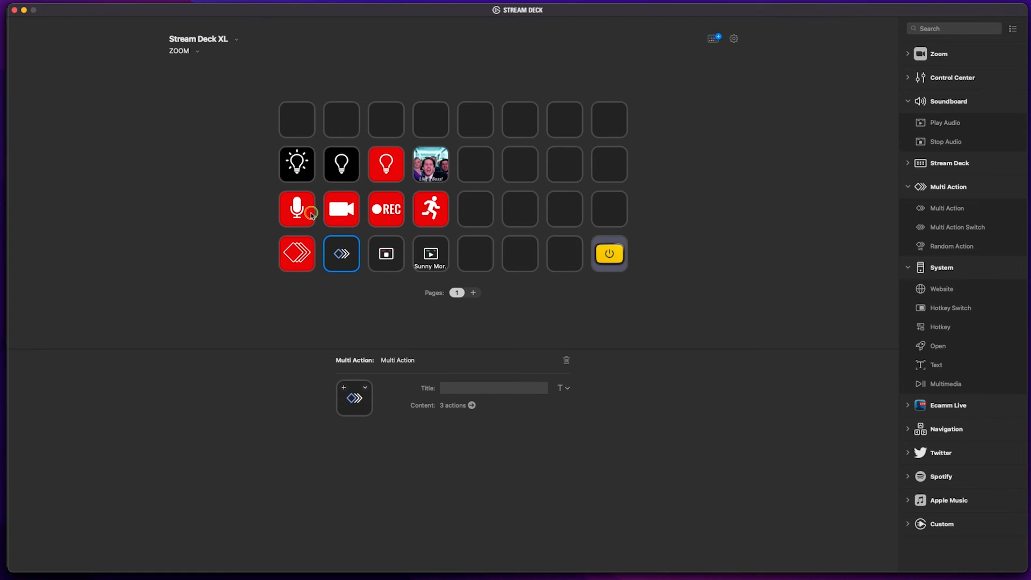
# Step: Inspect the light key's webhook URL with background GET request enabled
pyautogui.click(297, 163)
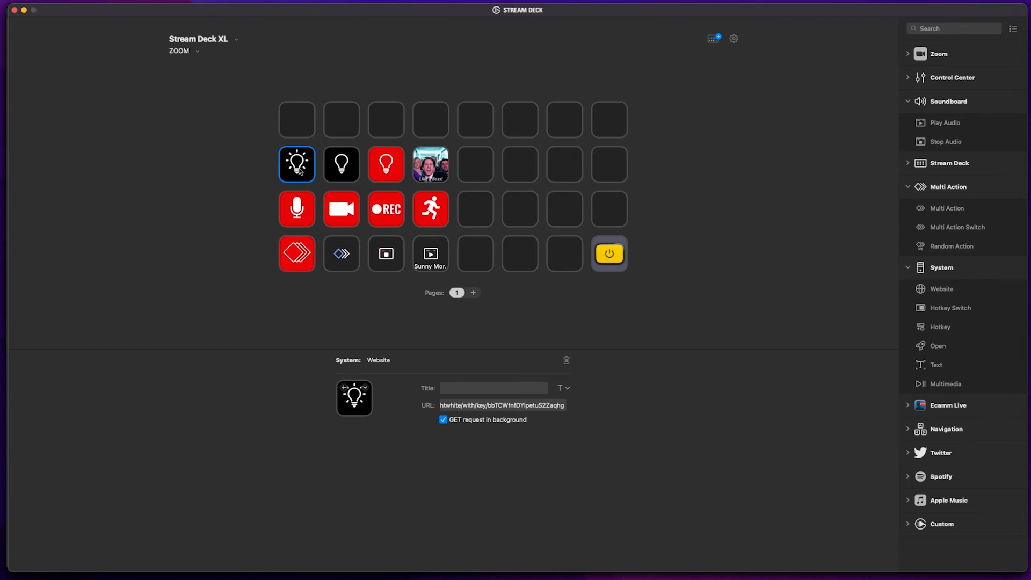
pyautogui.moveTo(331, 245)
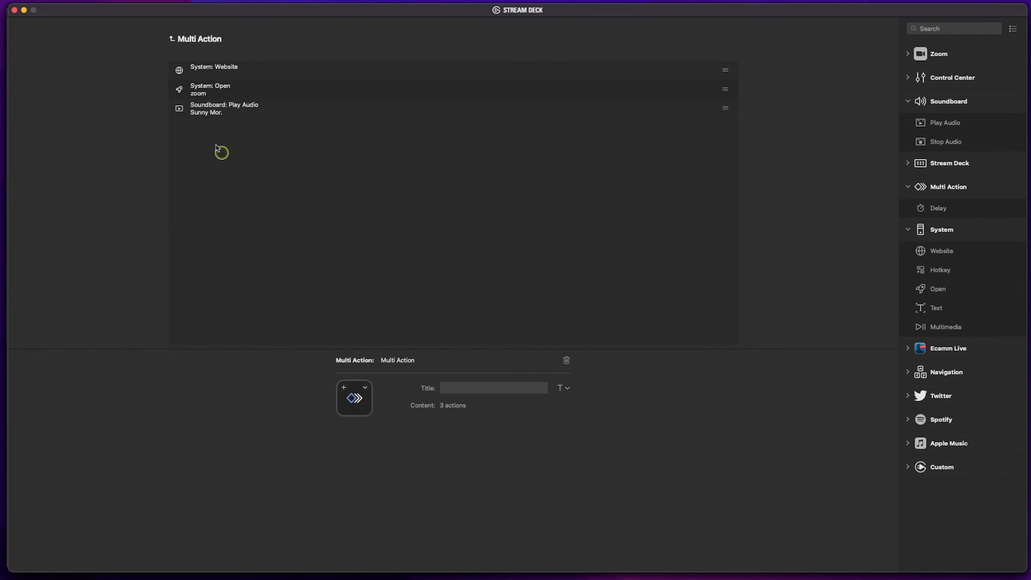
pyautogui.moveTo(208, 139)
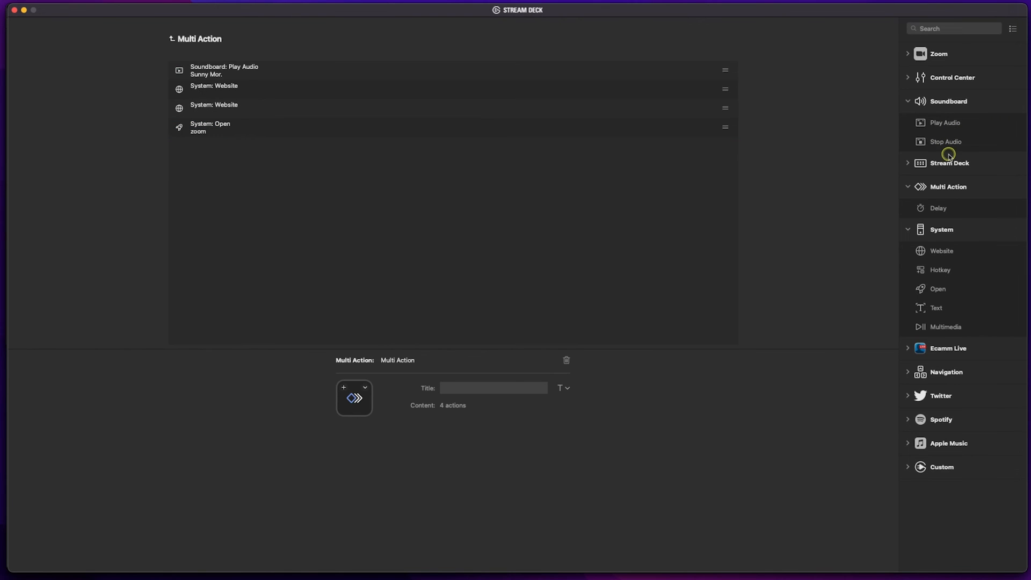
pyautogui.moveTo(914, 231)
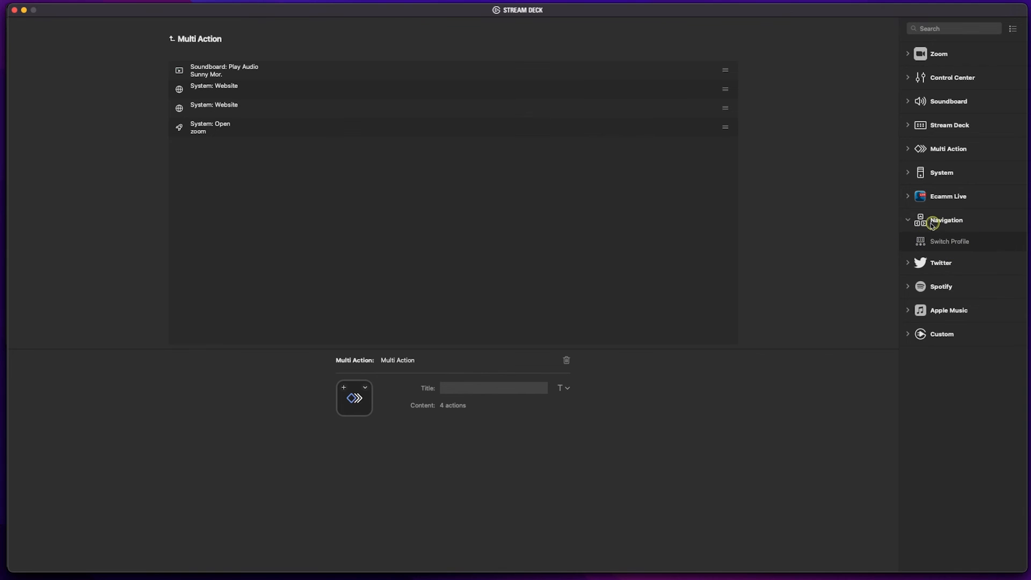
pyautogui.moveTo(960, 244)
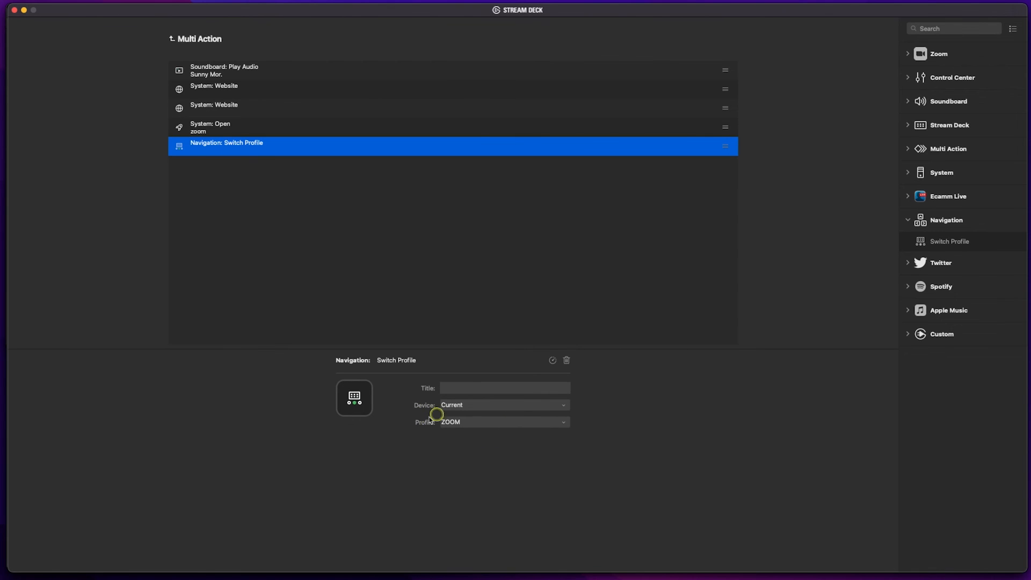
# Step: Set the final Switch Profile step to the ZOOM profile
pyautogui.click(502, 421)
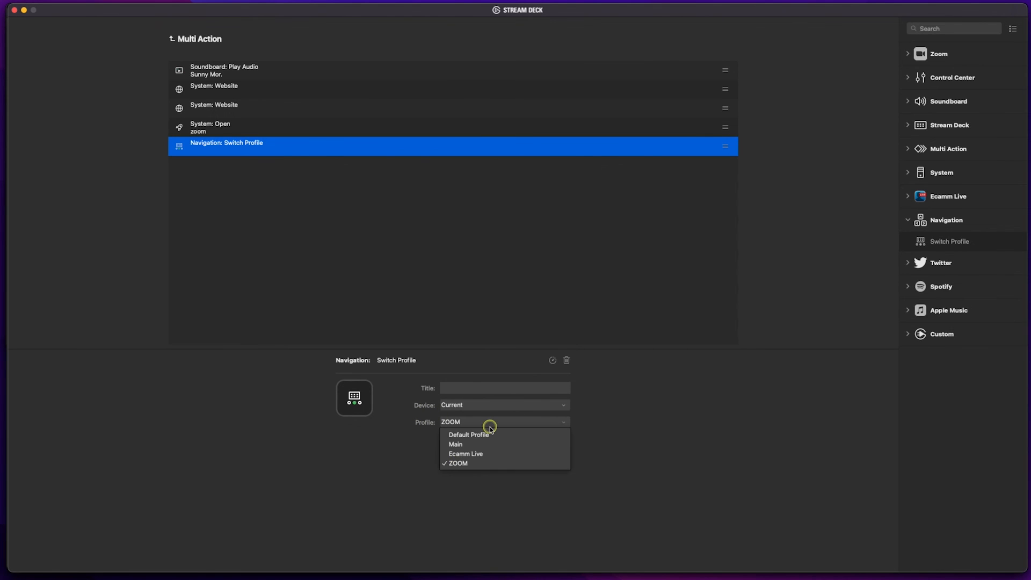
pyautogui.moveTo(480, 444)
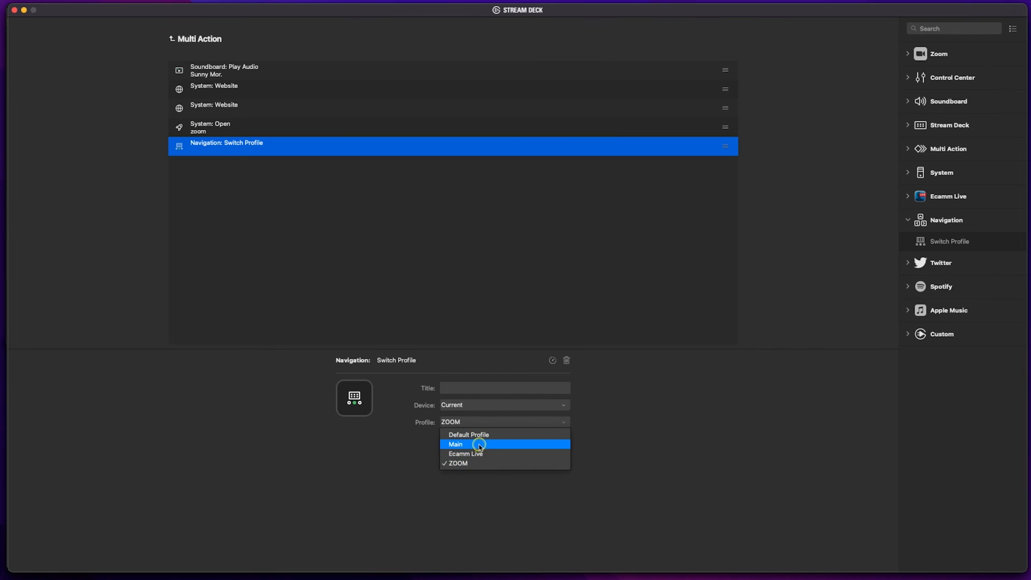
pyautogui.moveTo(473, 469)
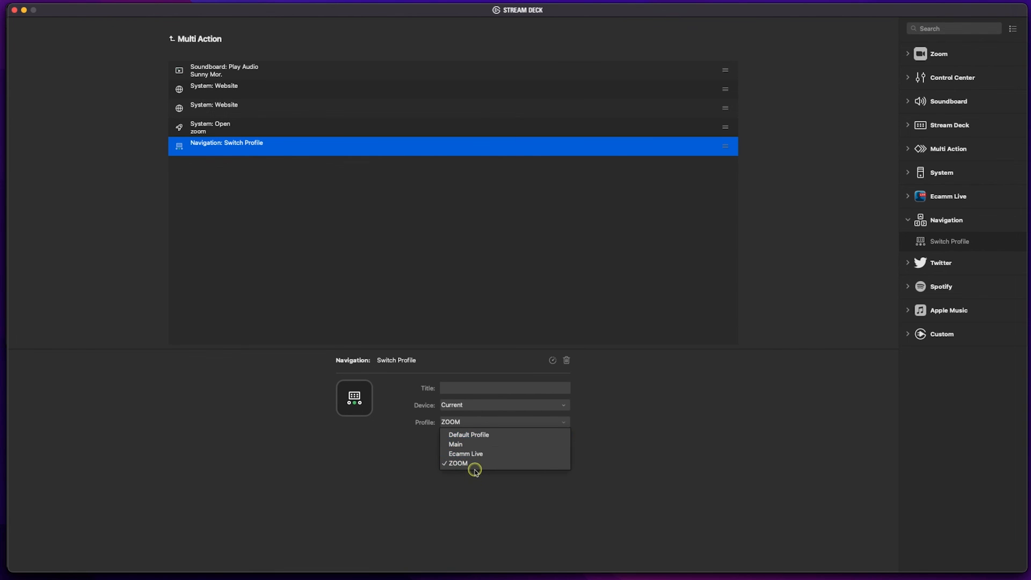